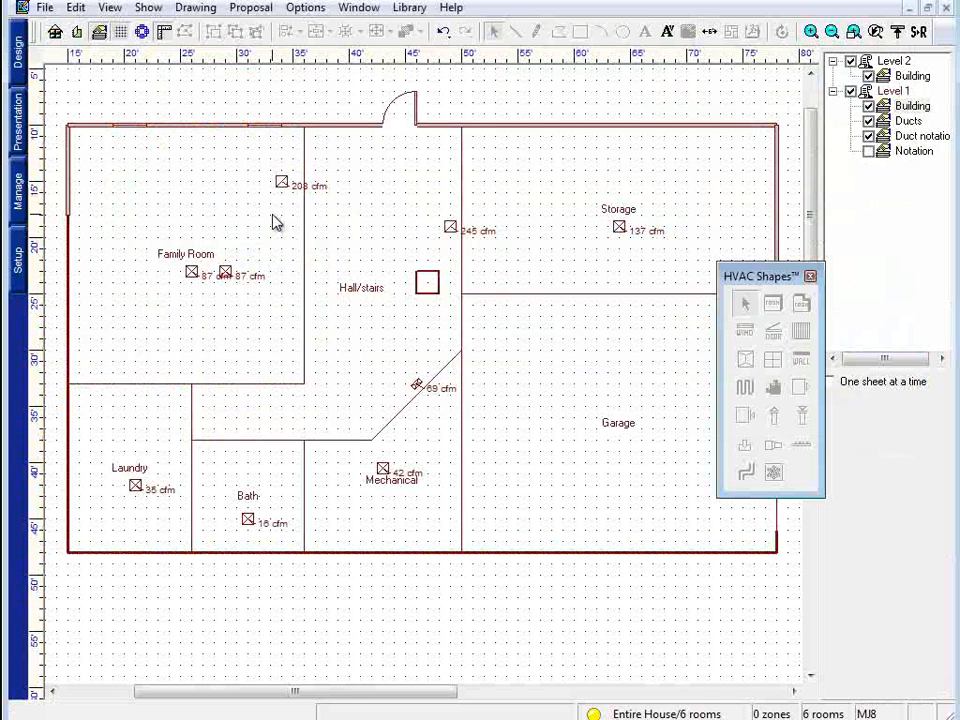
Inspect a Family Room register's details to see which return branch it uses.
double_click(224, 272)
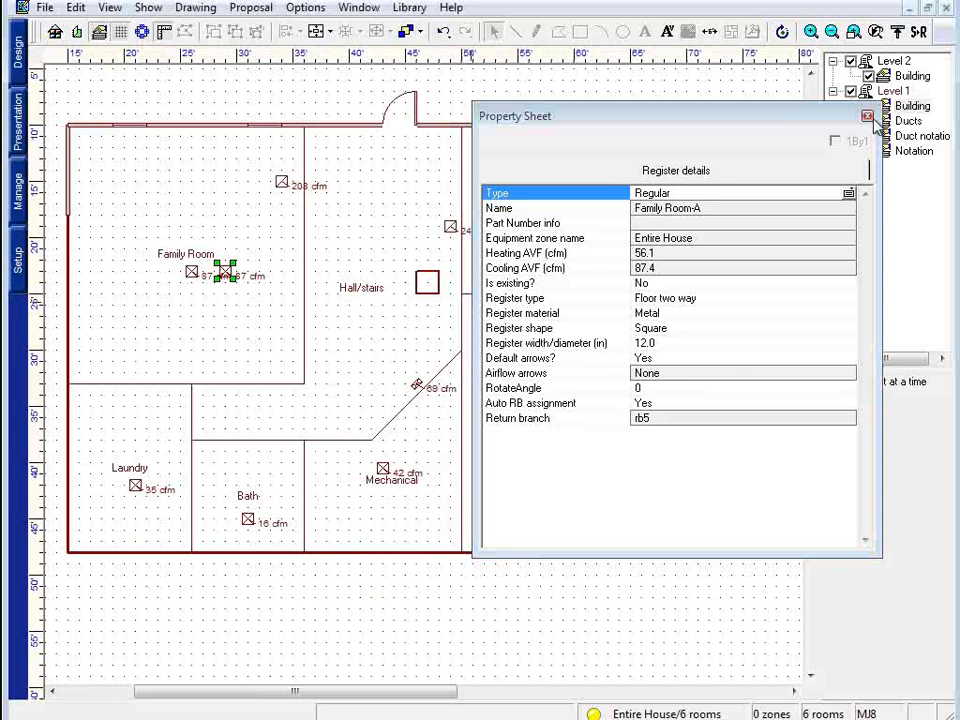
click(866, 116)
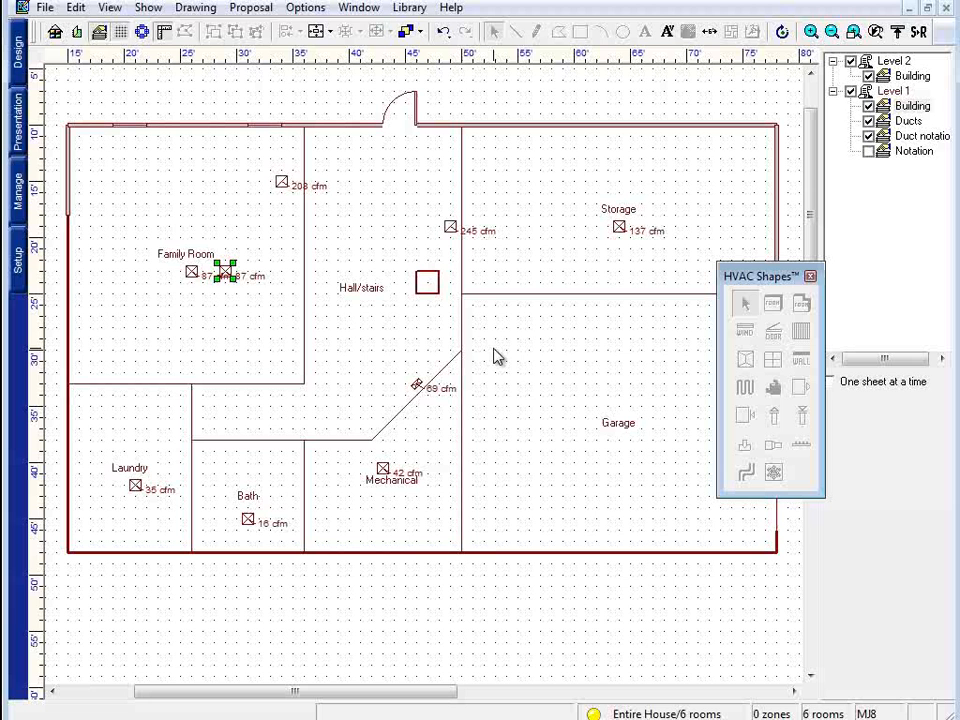
double_click(225, 272)
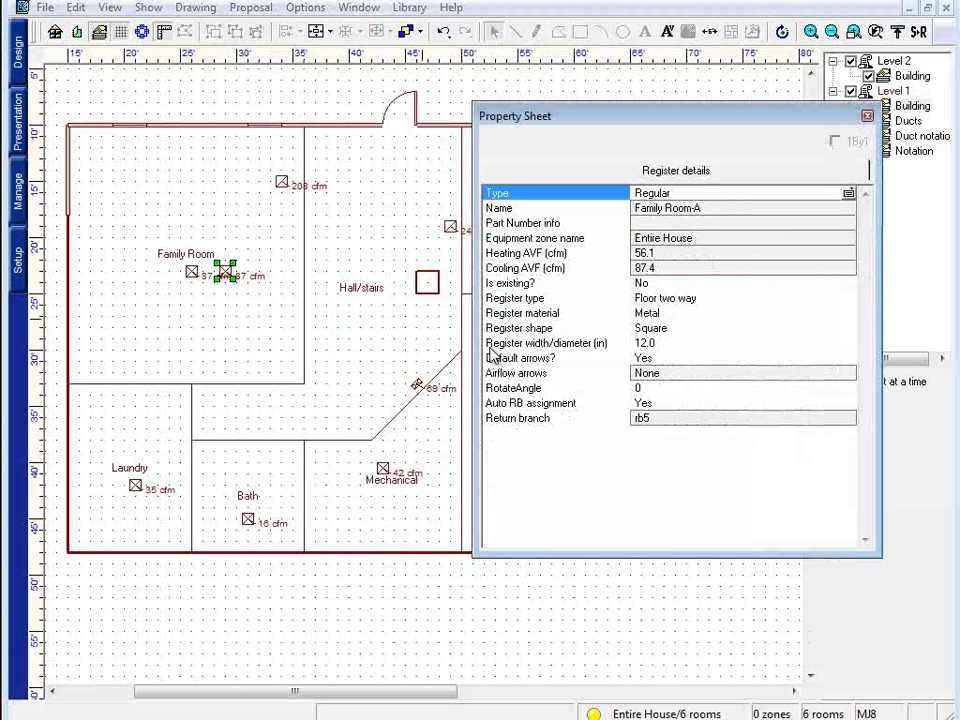
click(530, 403)
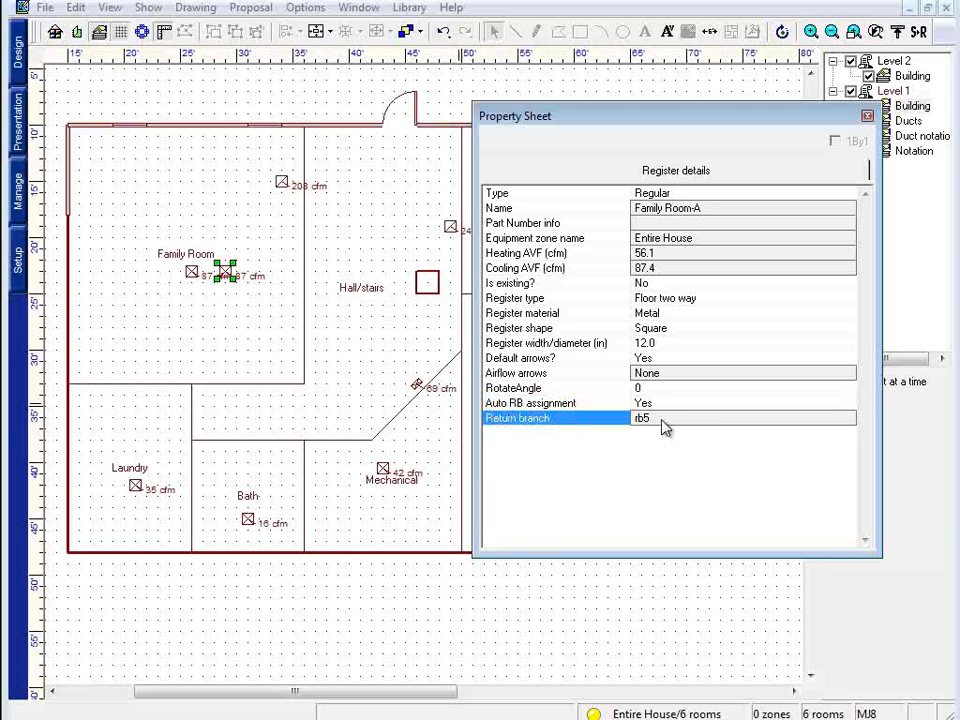
mouse_move(797, 180)
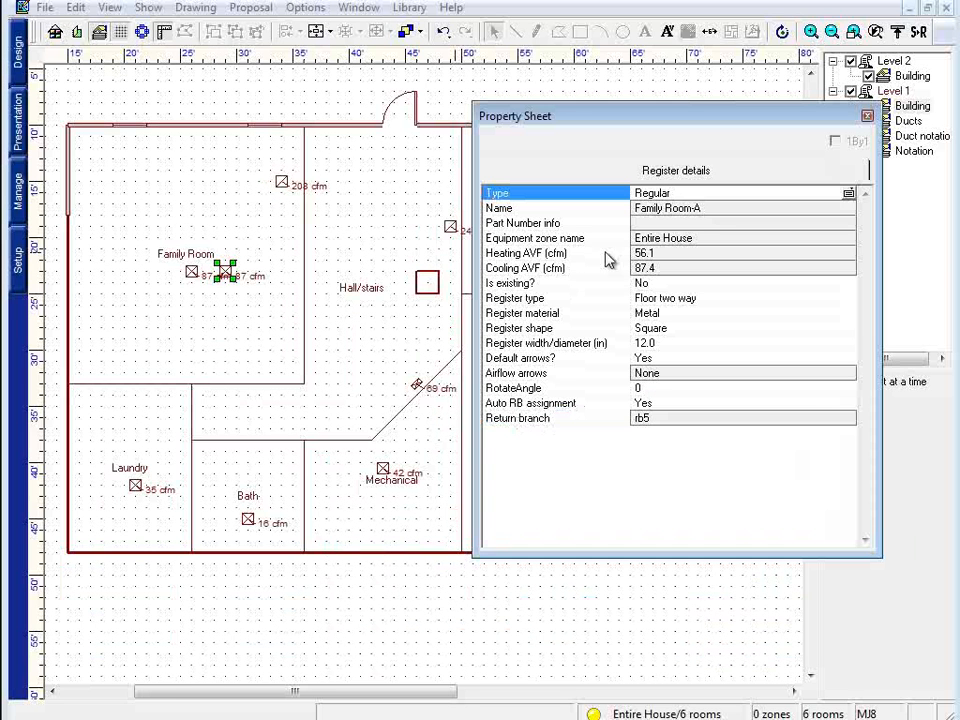
mouse_move(196, 290)
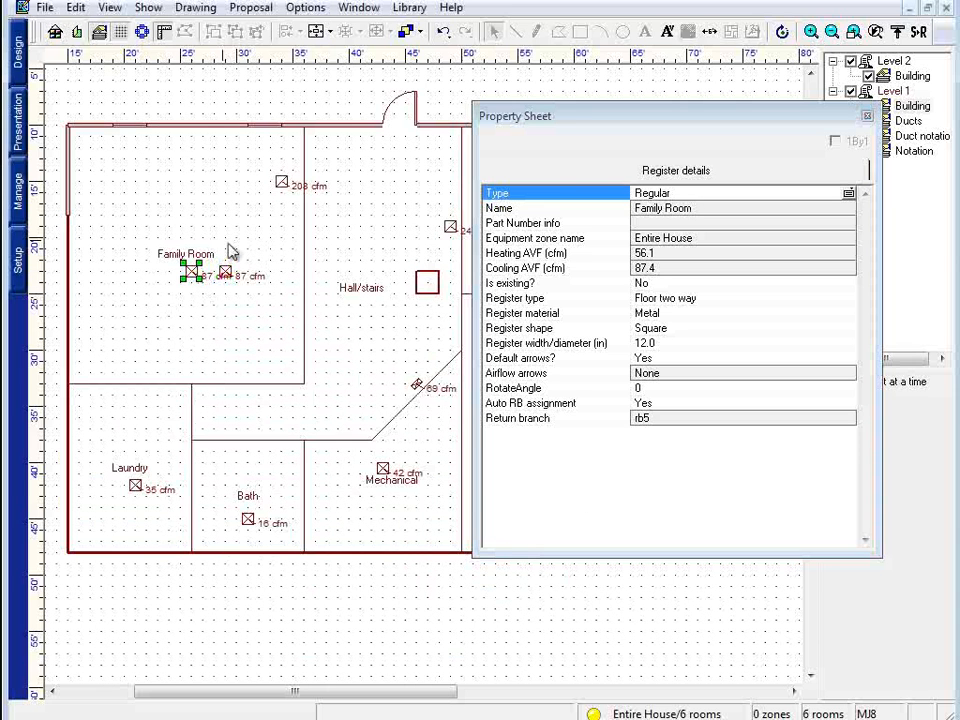
click(520, 170)
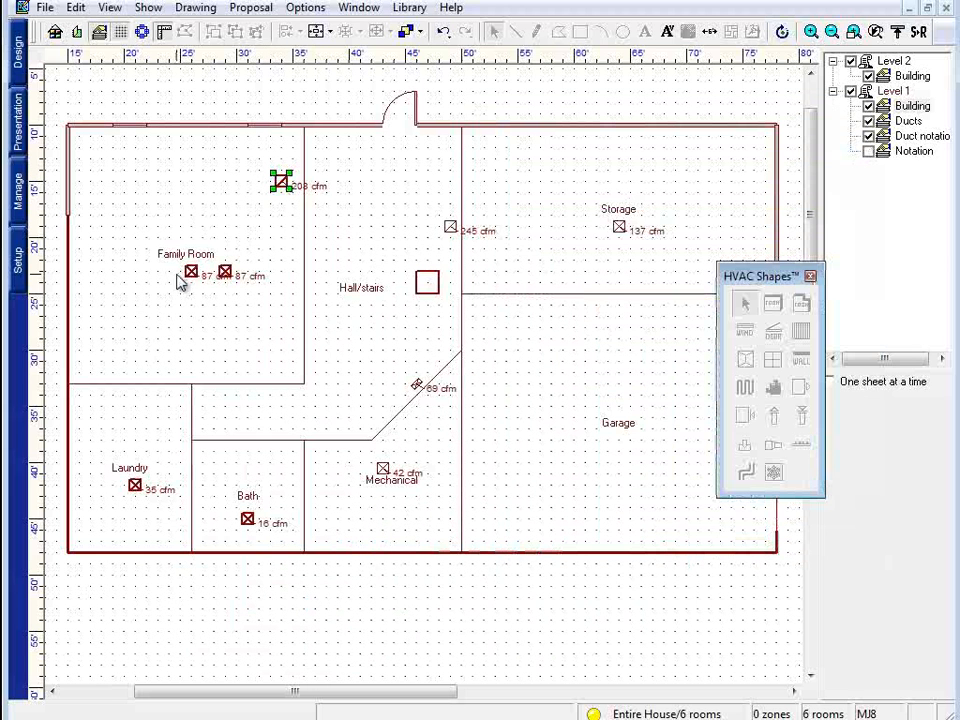
mouse_move(100, 503)
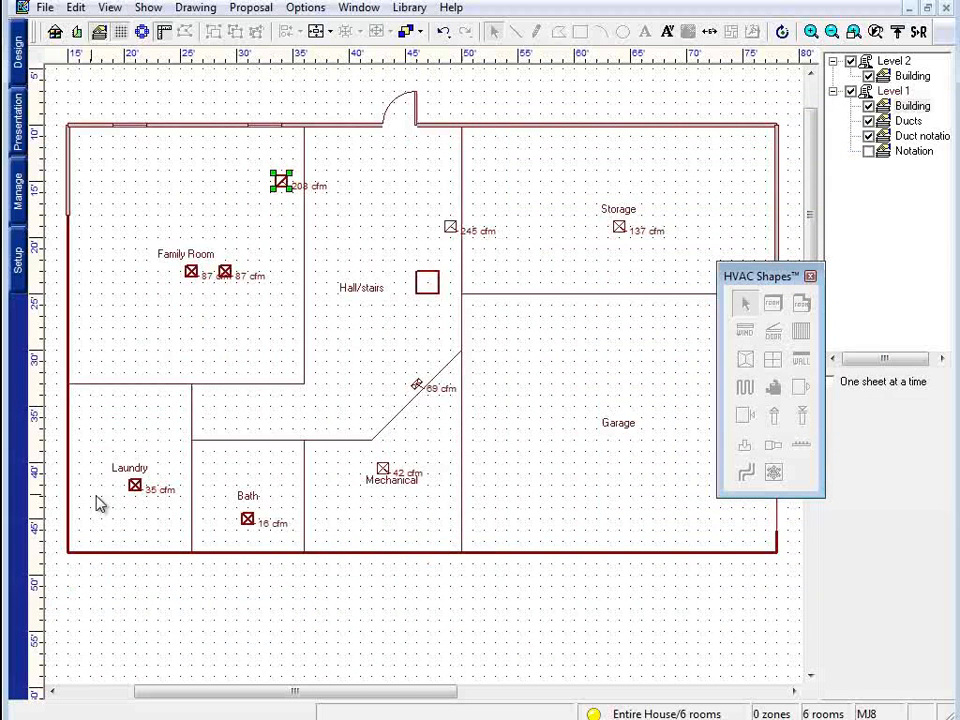
mouse_move(285, 505)
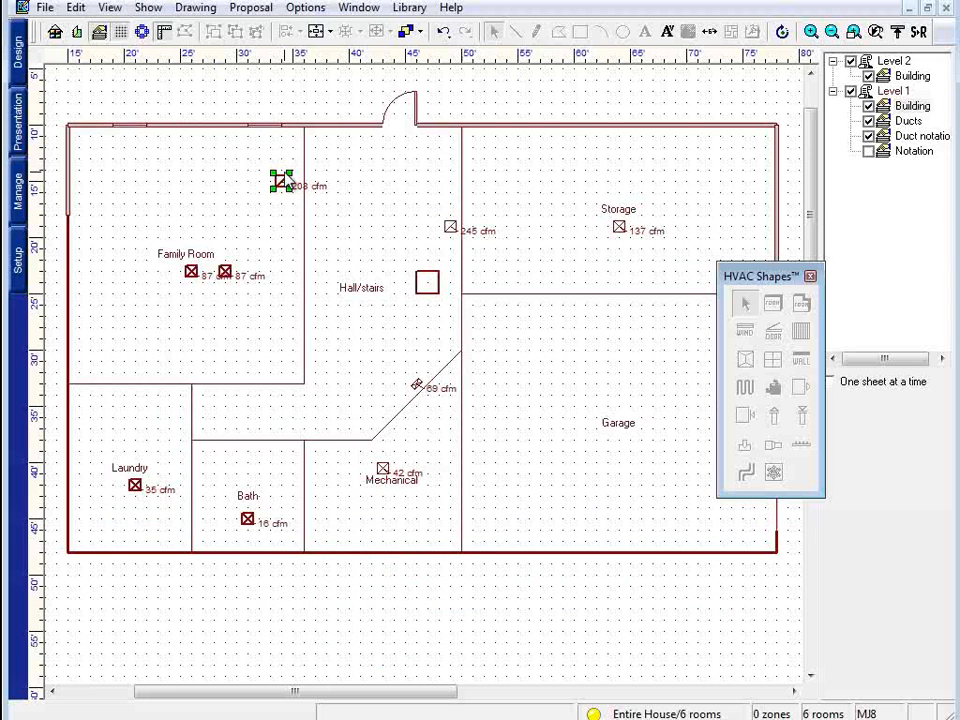
mouse_move(107, 543)
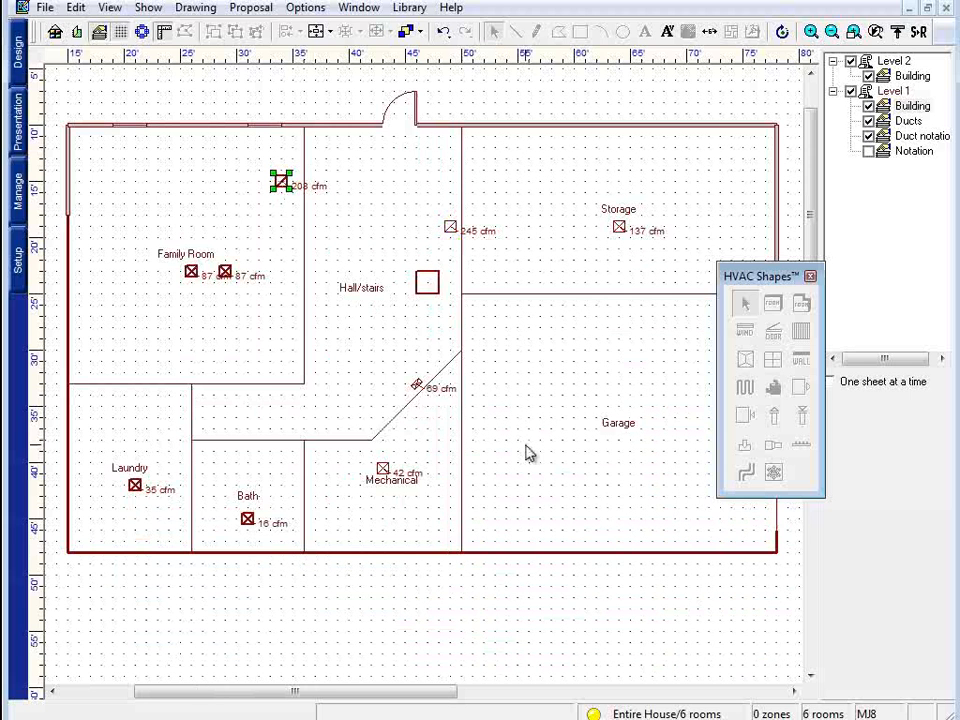
mouse_move(390, 268)
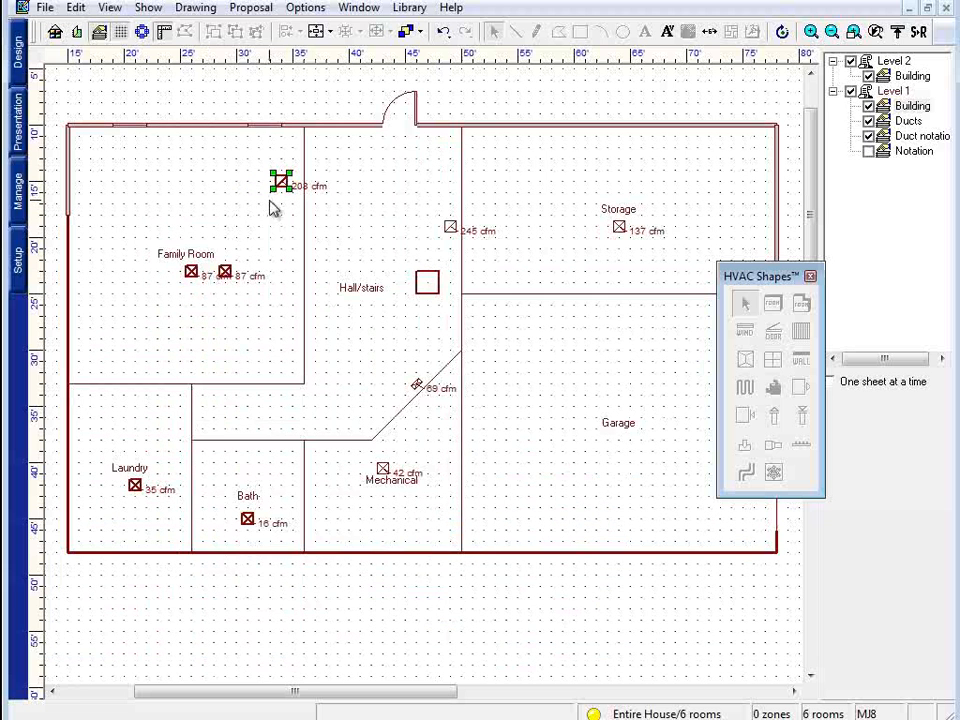
mouse_move(318, 277)
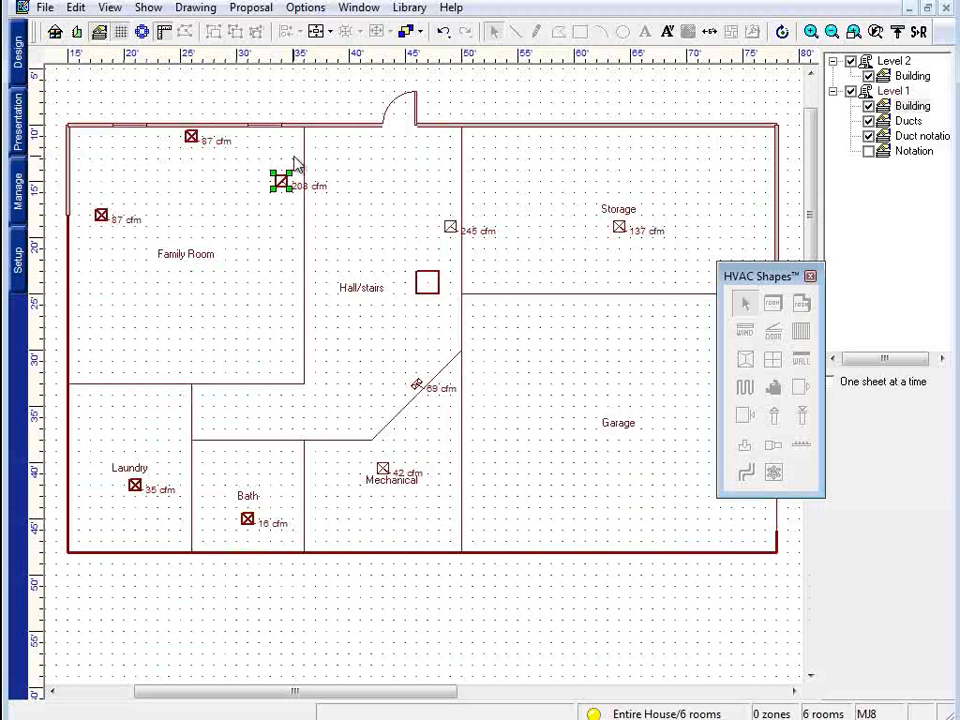
mouse_move(315, 172)
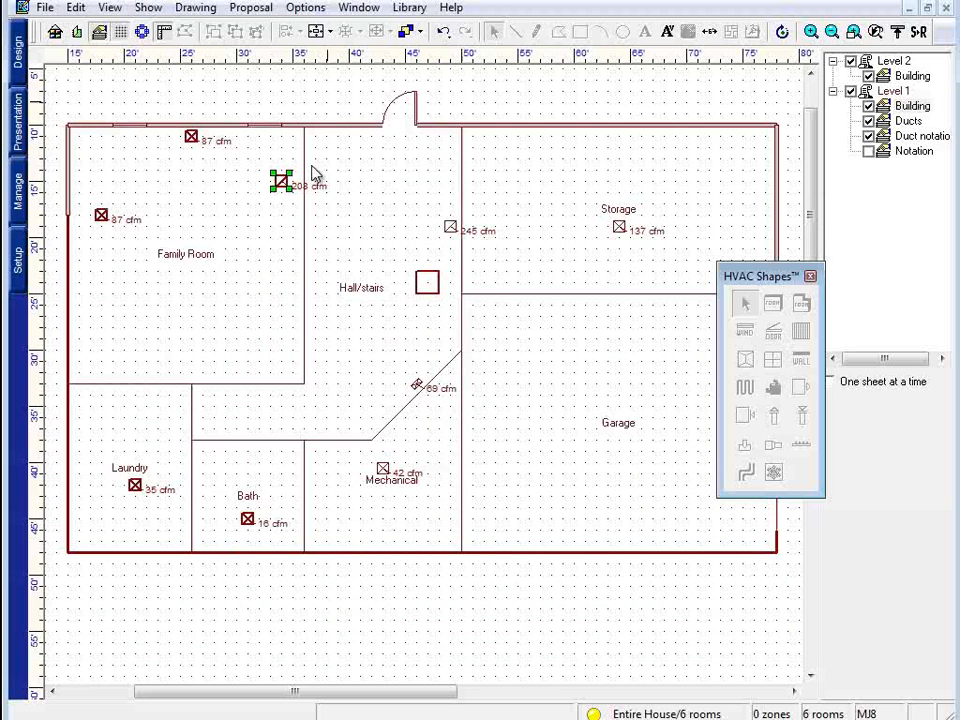
mouse_move(258, 443)
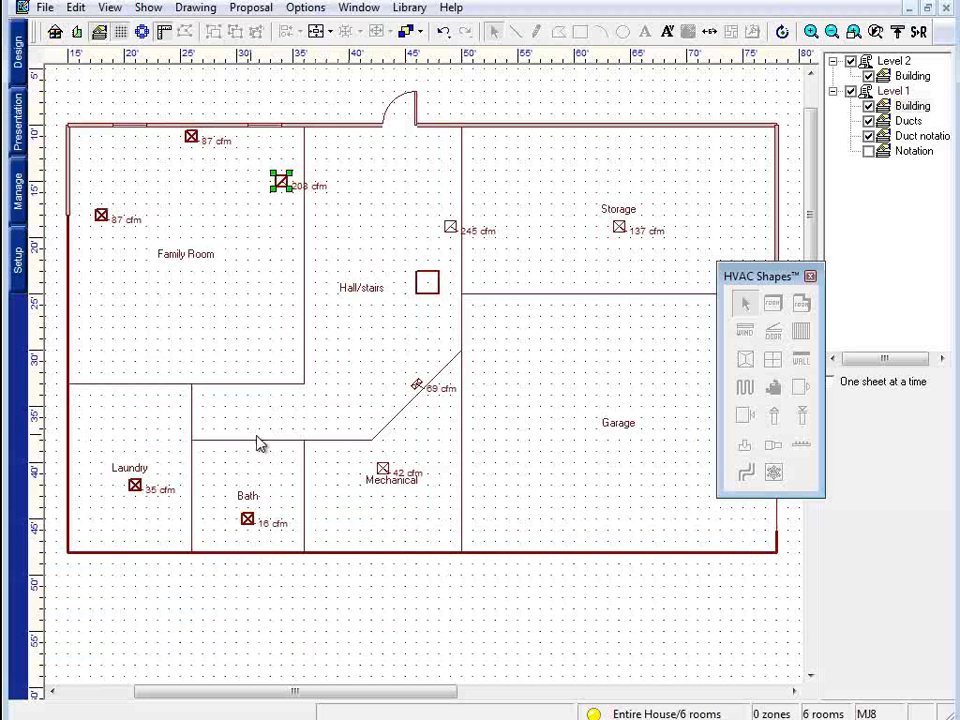
mouse_move(72, 190)
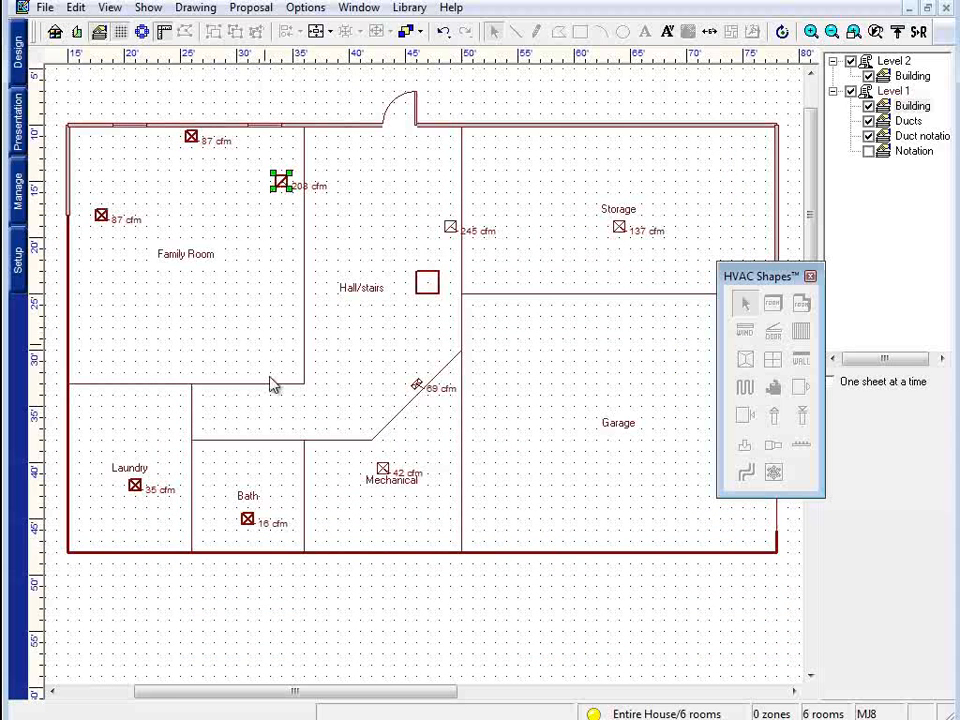
mouse_move(450, 238)
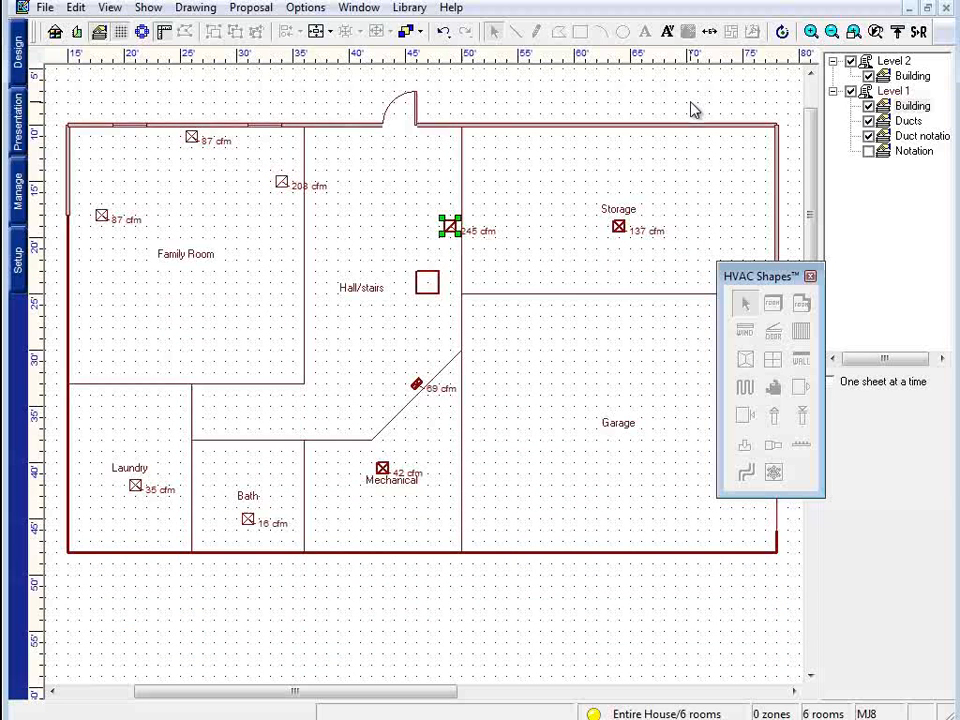
mouse_move(498, 465)
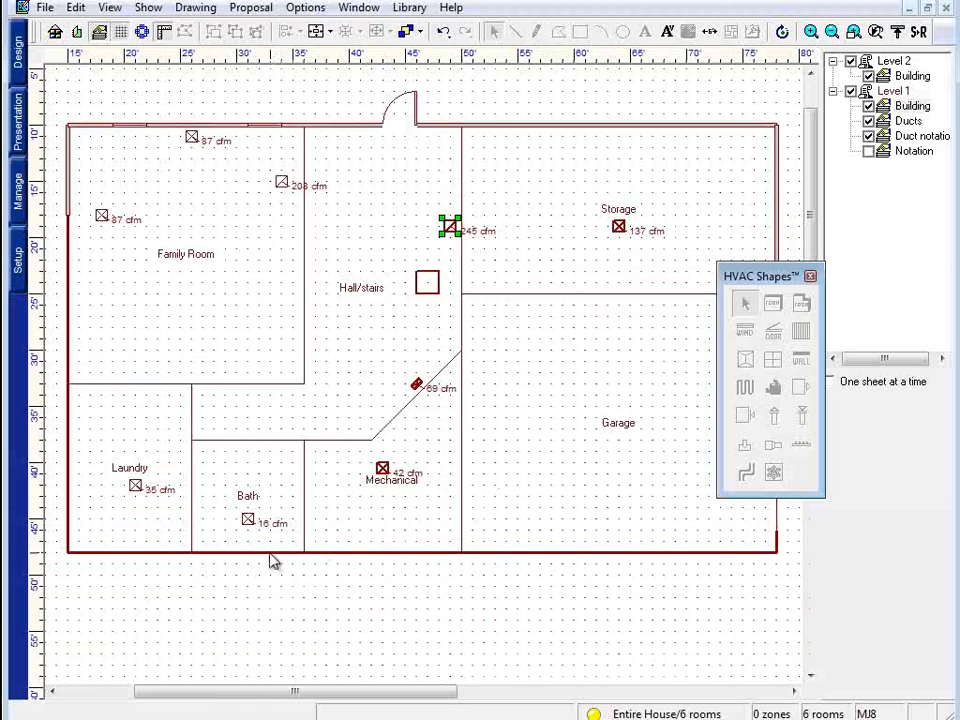
Apply S+R to assign the Laundry and Bath registers to the hall grille.
click(135, 485)
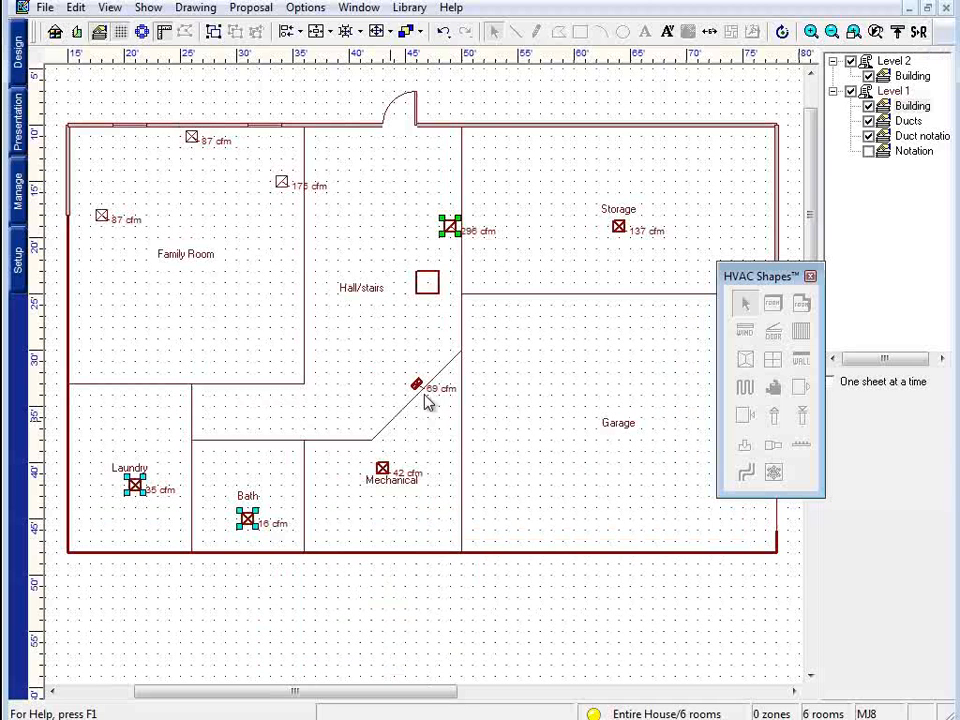
mouse_move(152, 510)
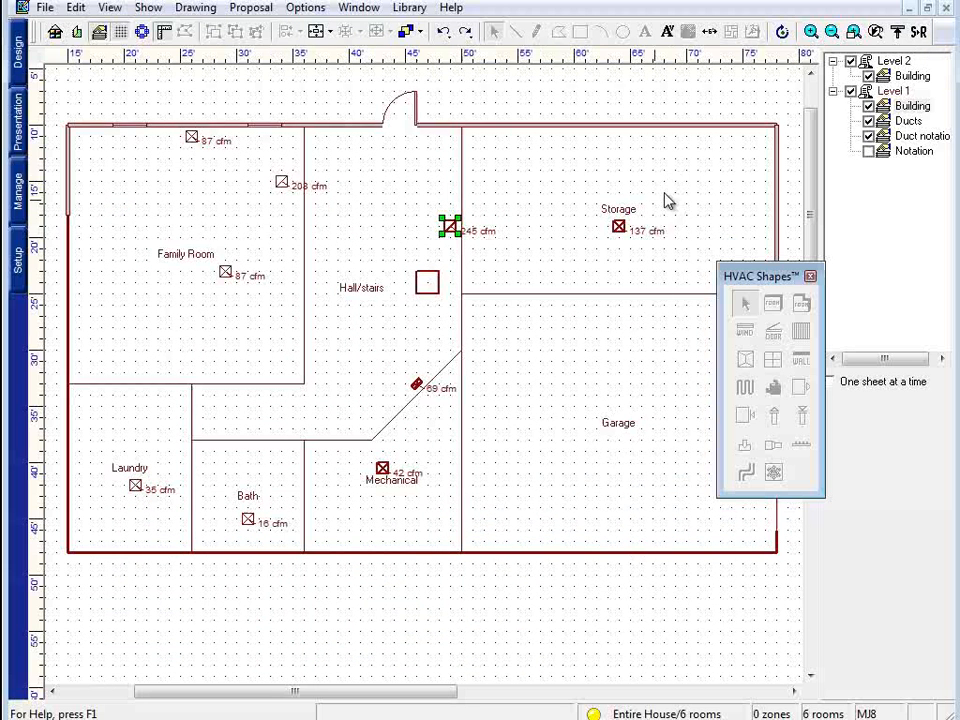
mouse_move(442, 287)
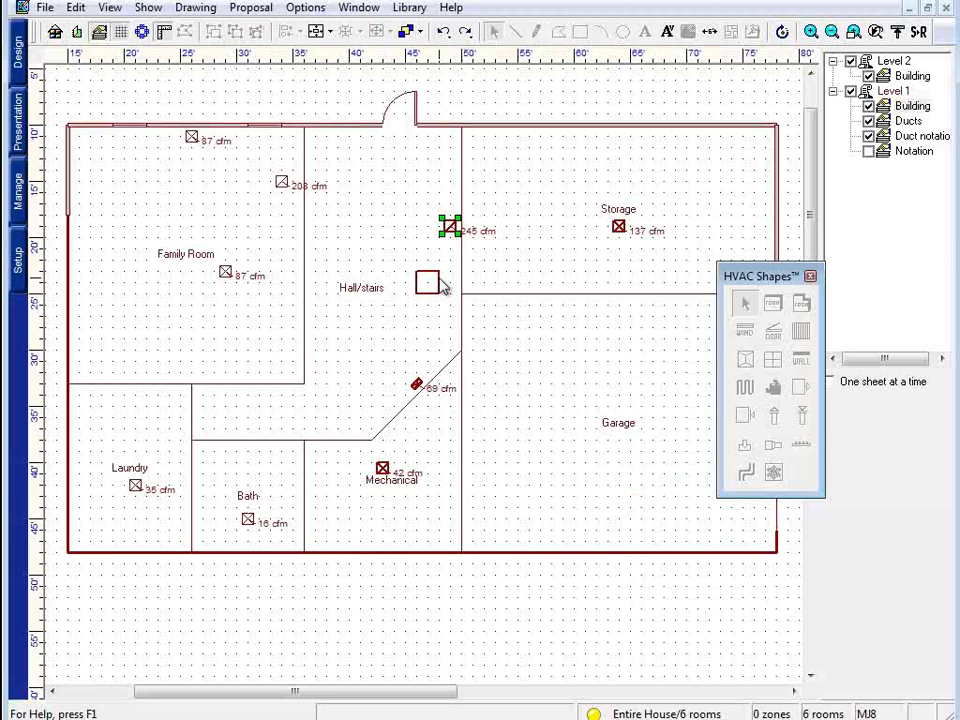
mouse_move(547, 323)
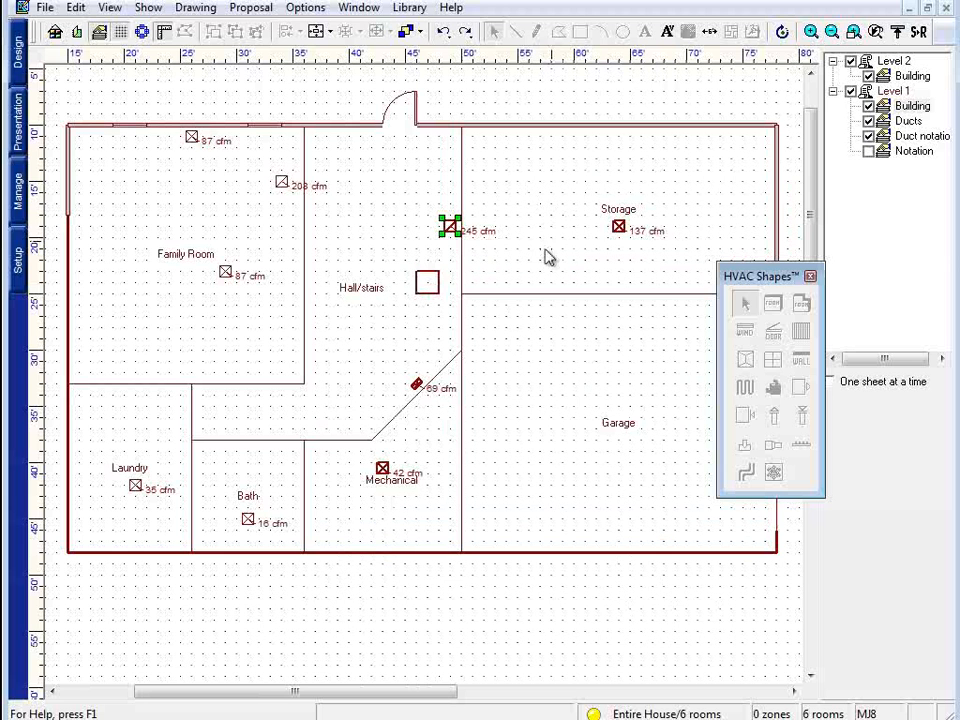
mouse_move(640, 180)
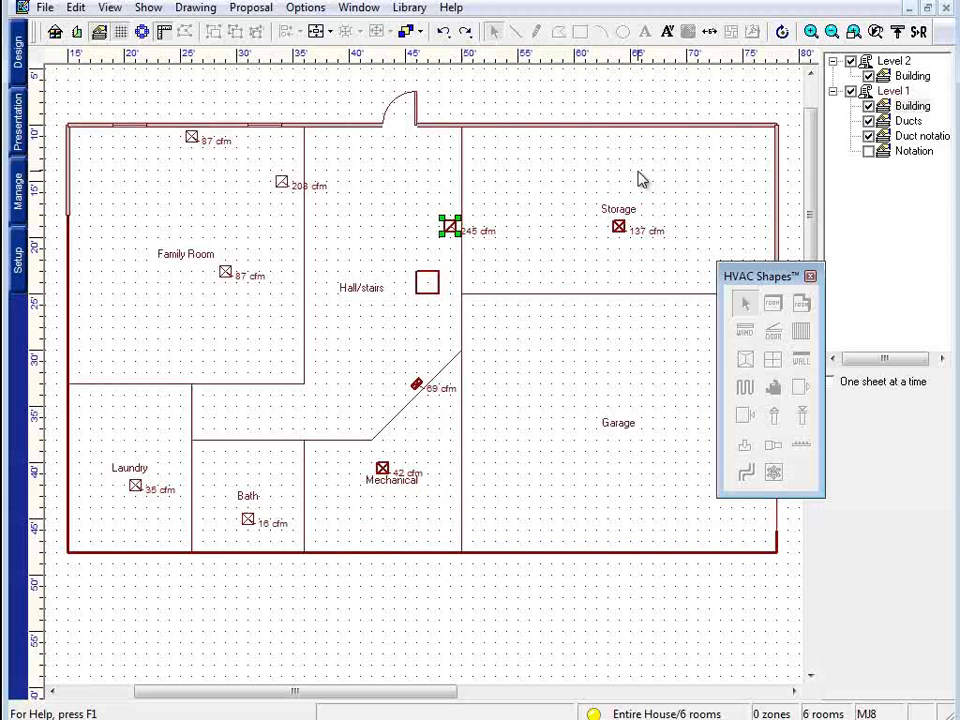
mouse_move(718, 643)
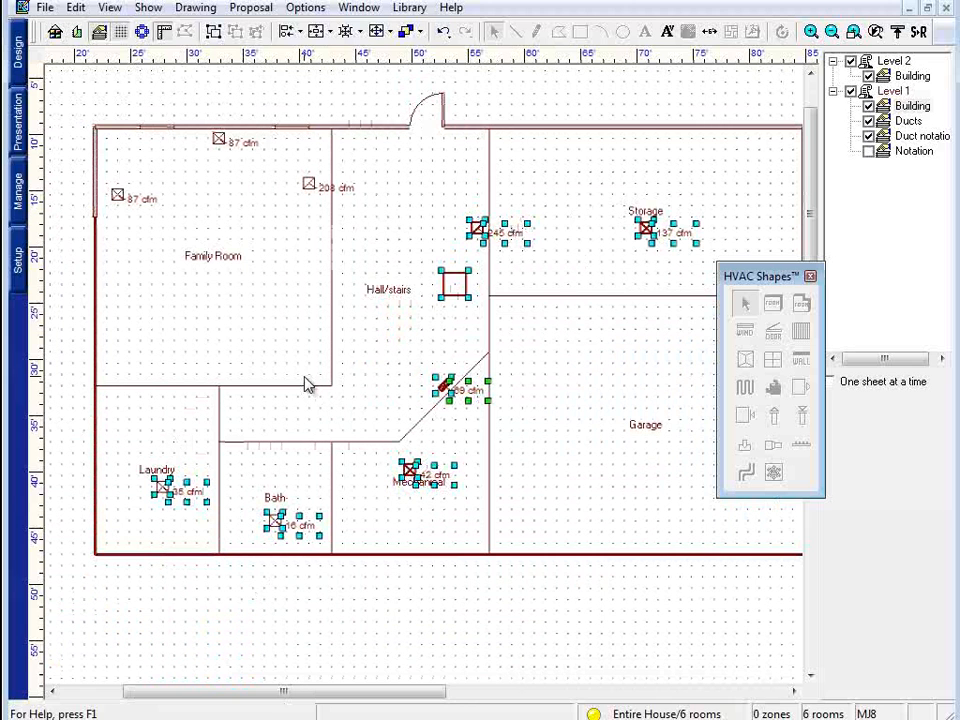
mouse_move(525, 477)
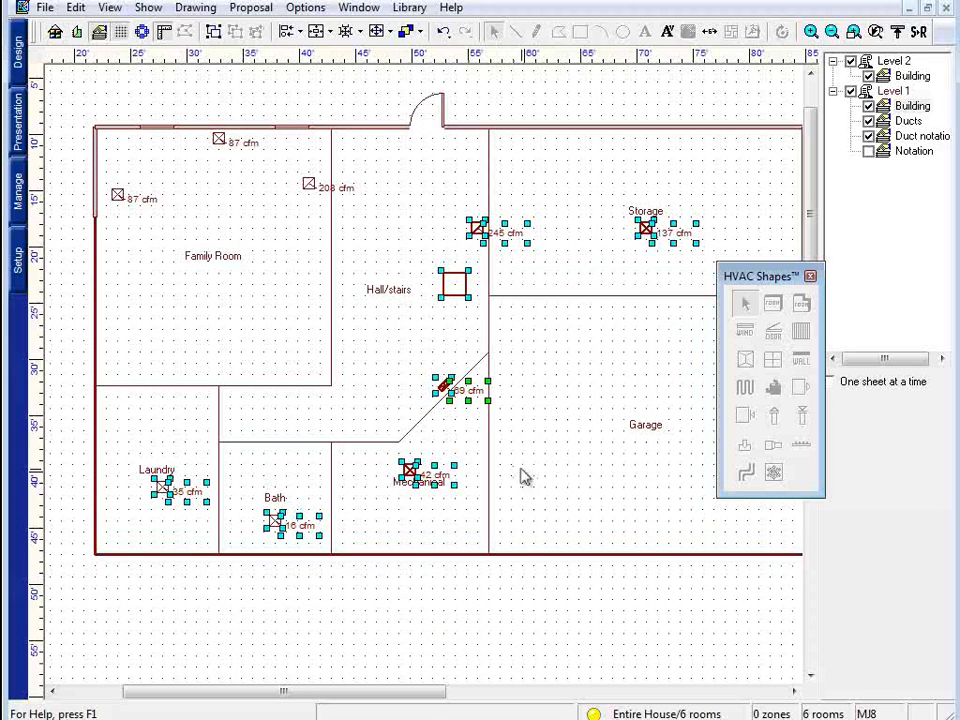
mouse_move(462, 506)
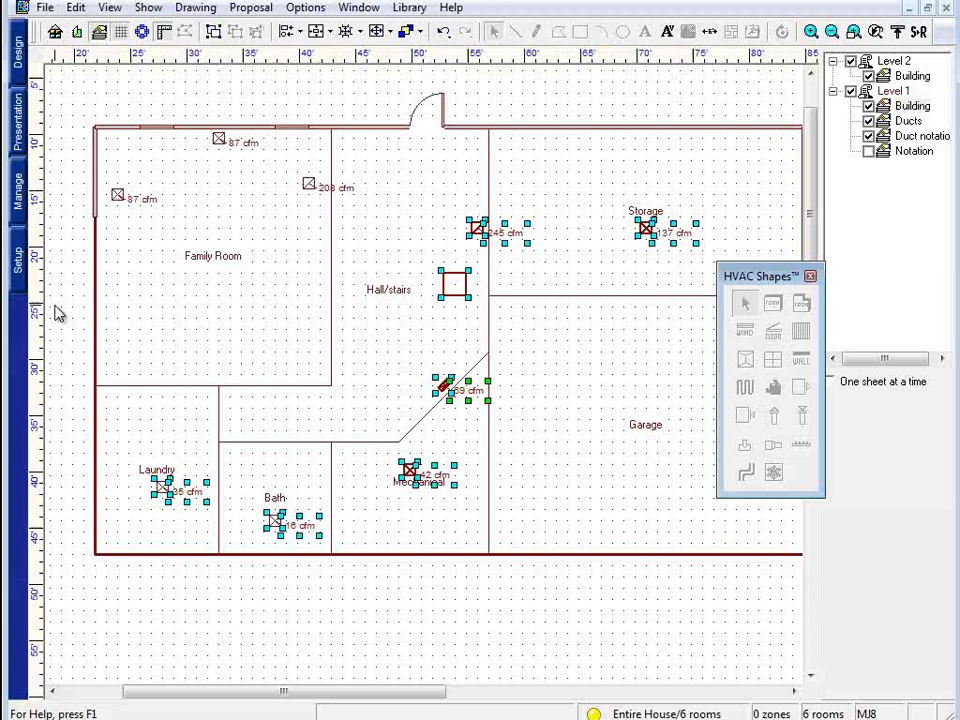
mouse_move(755, 400)
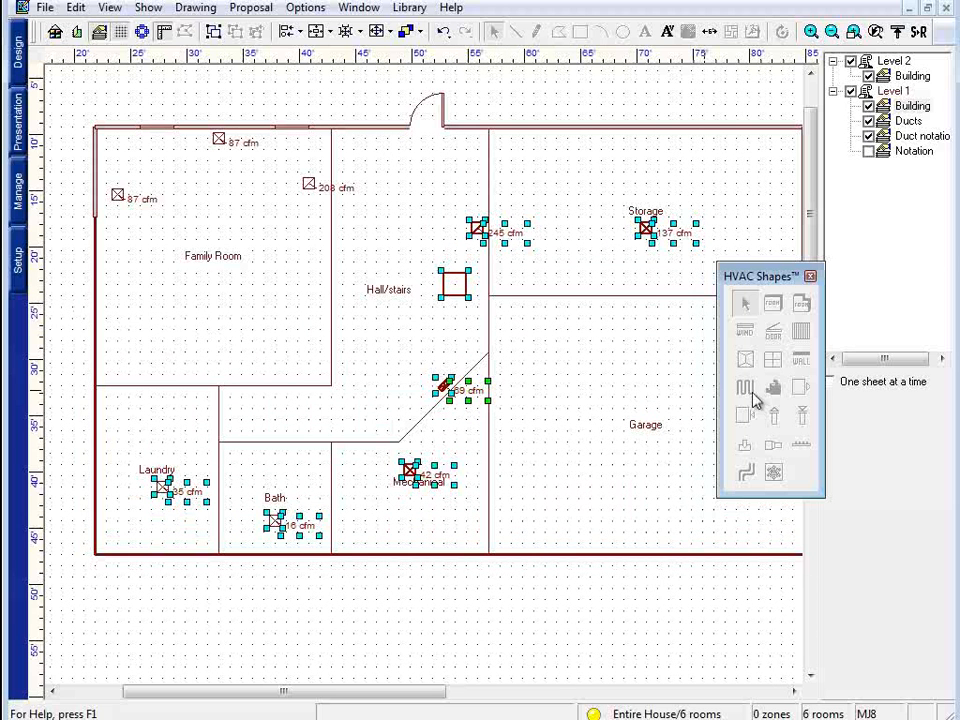
mouse_move(560, 275)
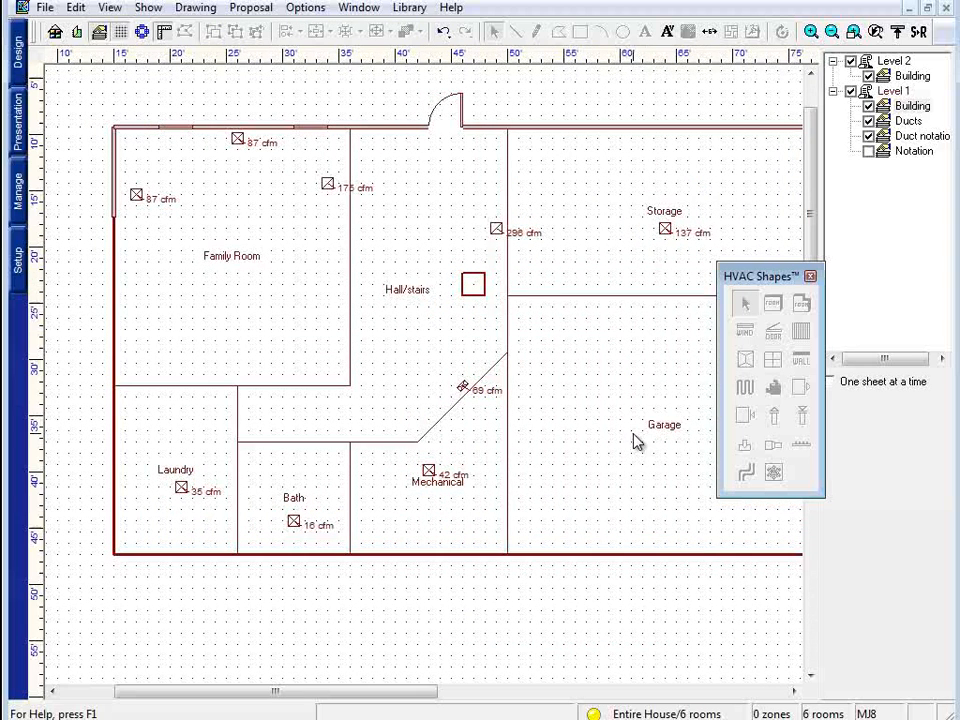
mouse_move(720, 232)
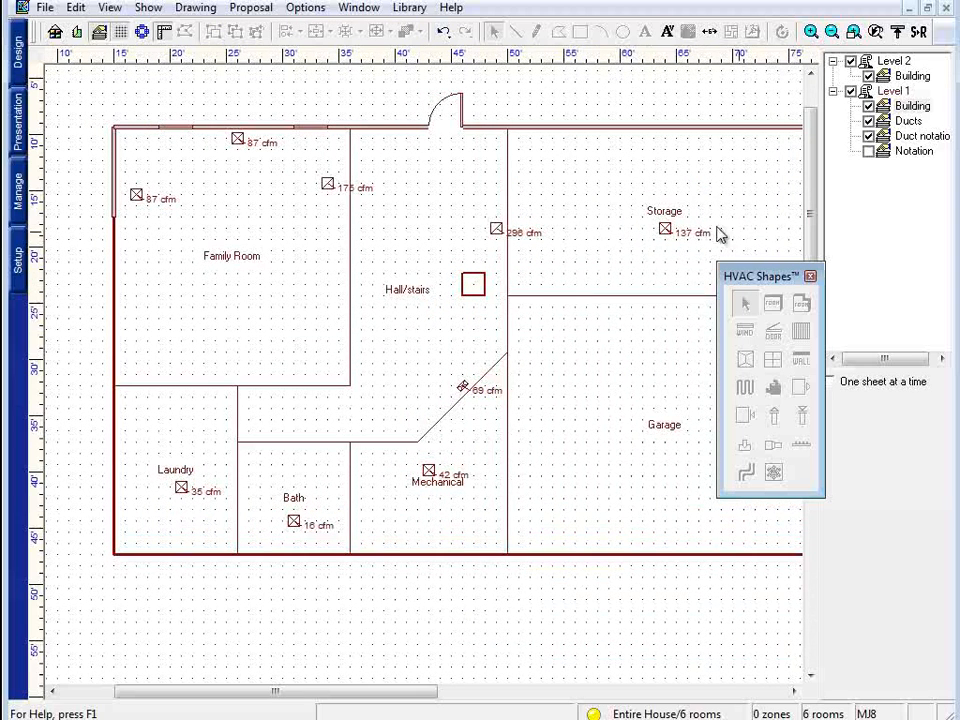
Check the hall grille's linked registers, then box-select the Family Room, Laundry and Bath registers.
click(497, 228)
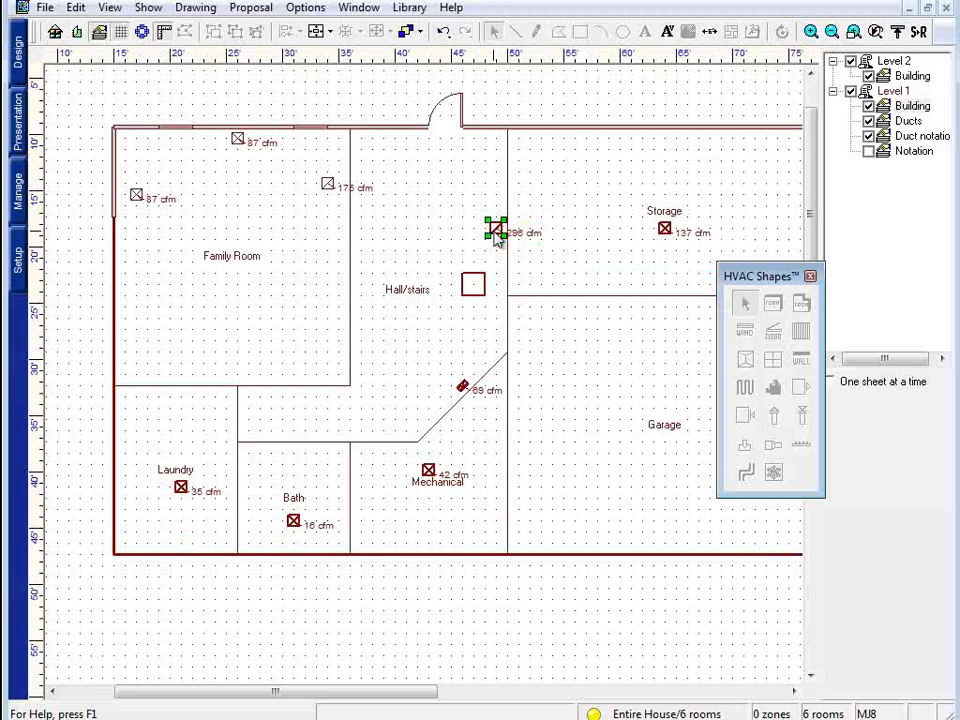
mouse_move(143, 480)
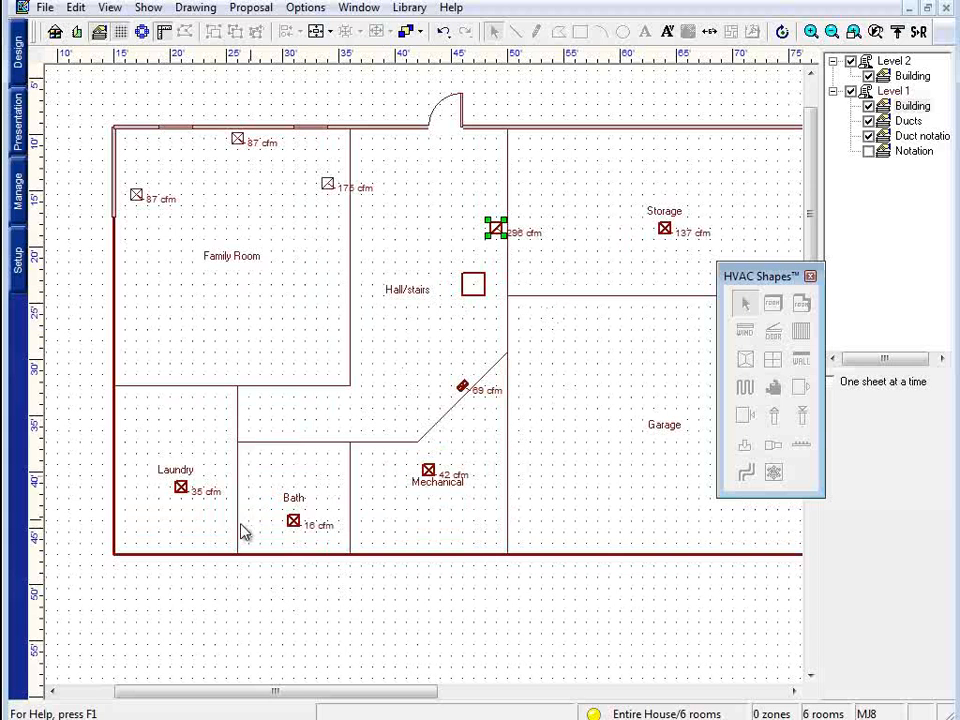
mouse_move(437, 307)
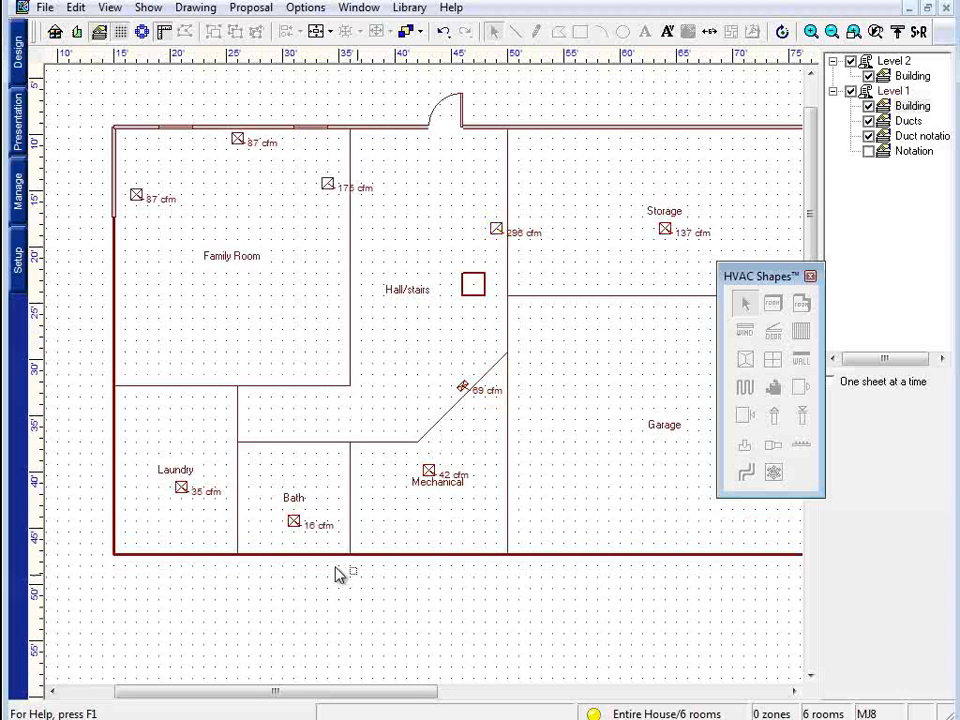
drag(343, 573, 140, 172)
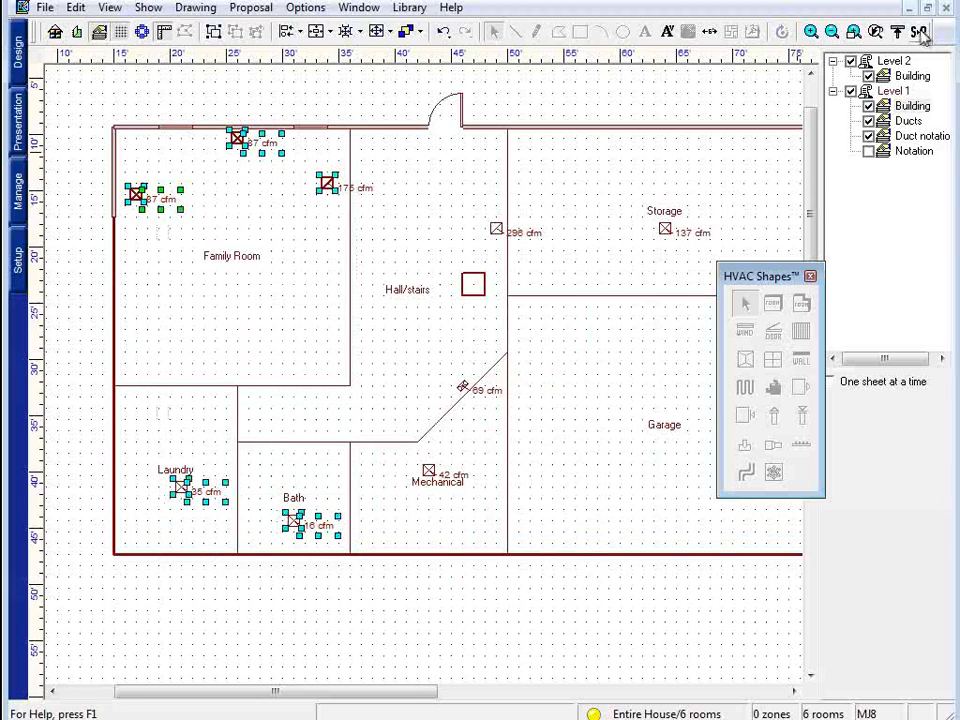
mouse_move(920, 32)
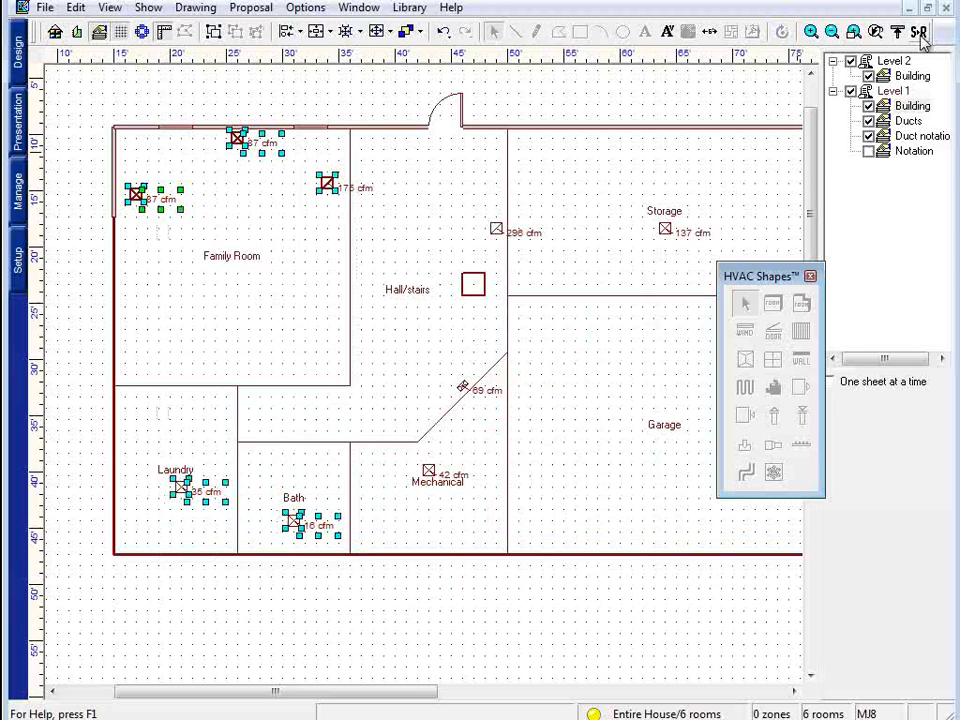